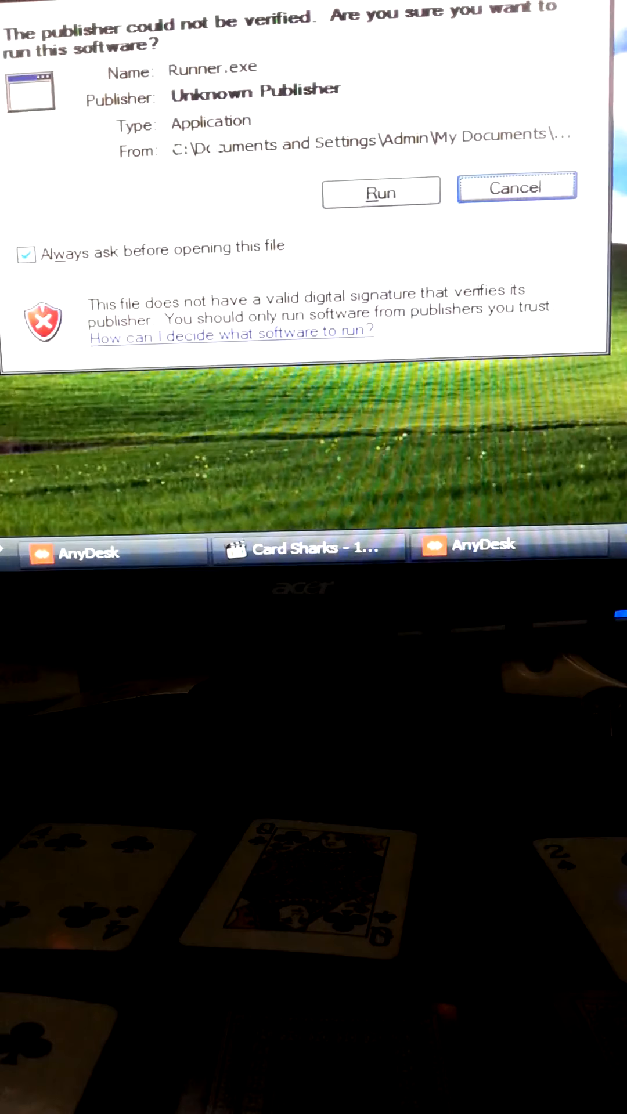
# - Allow Runner.exe to run past the unverified-publisher security warning
pyautogui.click(381, 190)
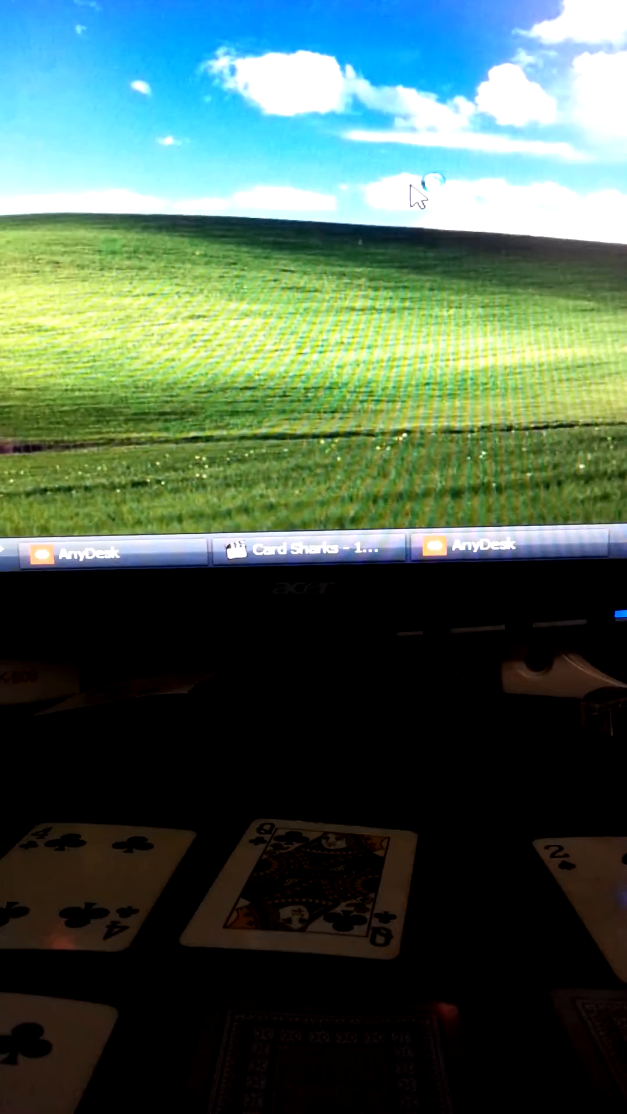
pyautogui.moveTo(423, 408)
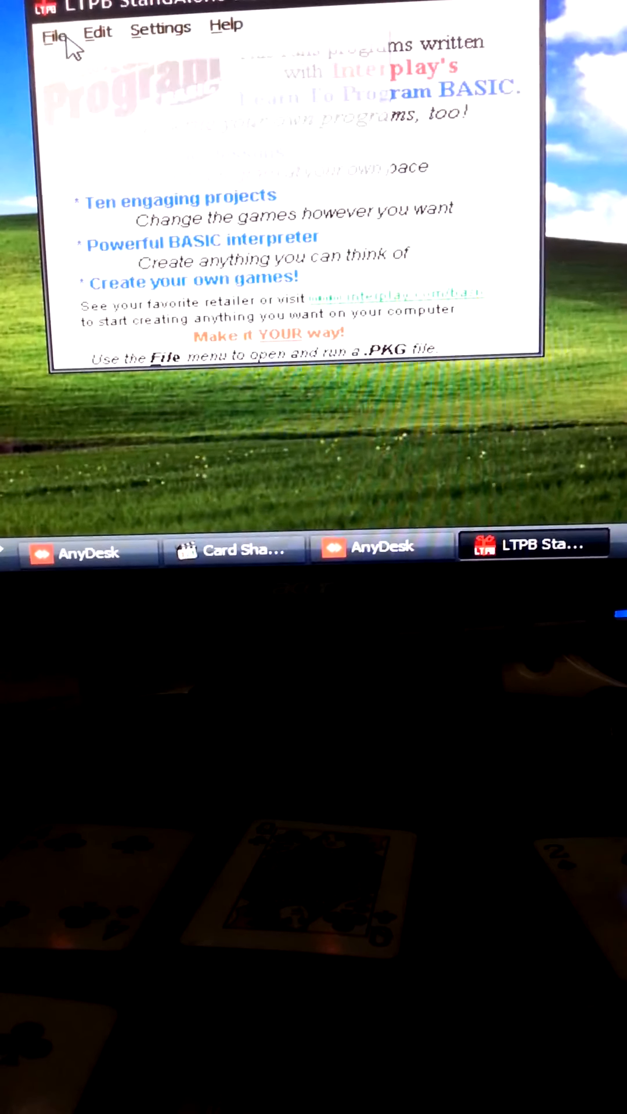
# - Open the Money Cards package via File > Open PKG
pyautogui.click(54, 34)
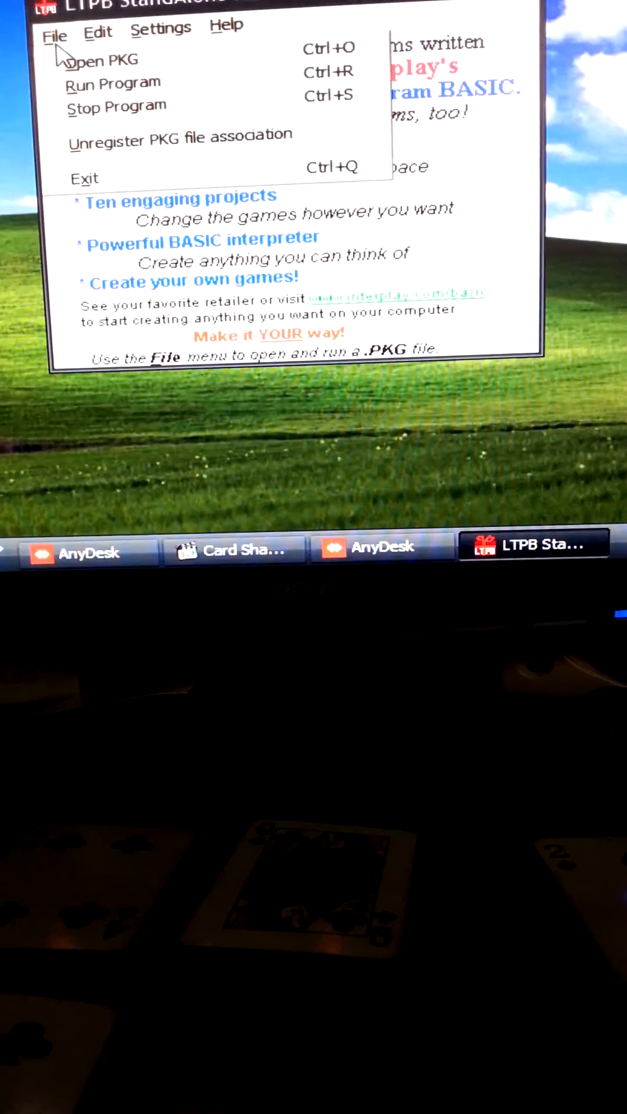
pyautogui.click(54, 36)
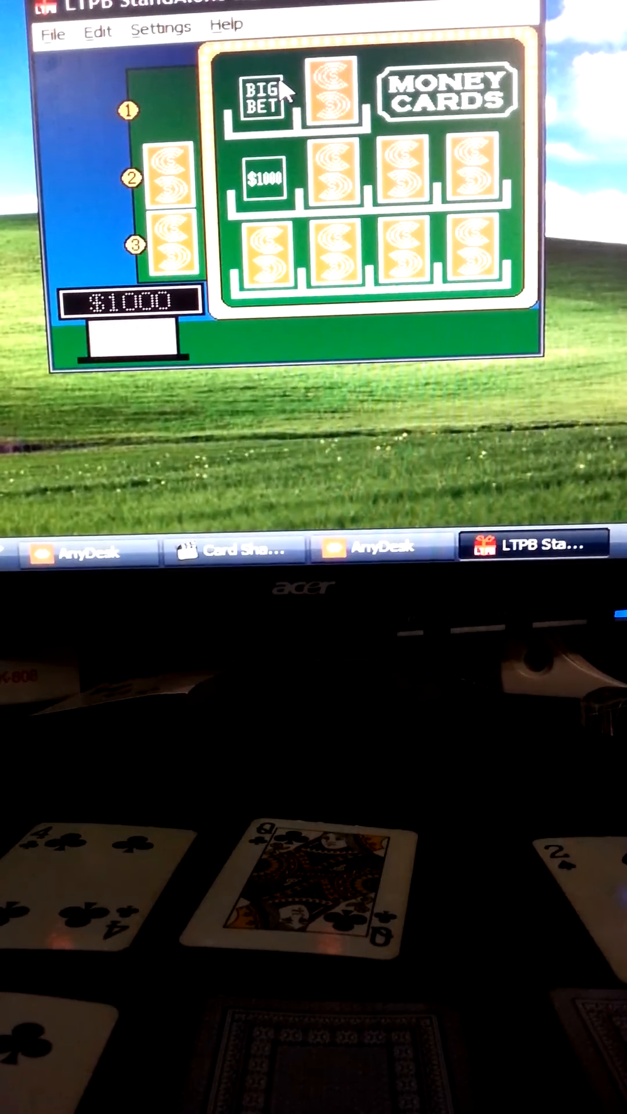
# - Start the Money Cards round and enter bets 0 and 2 on the bottom-row cards
pyautogui.click(263, 256)
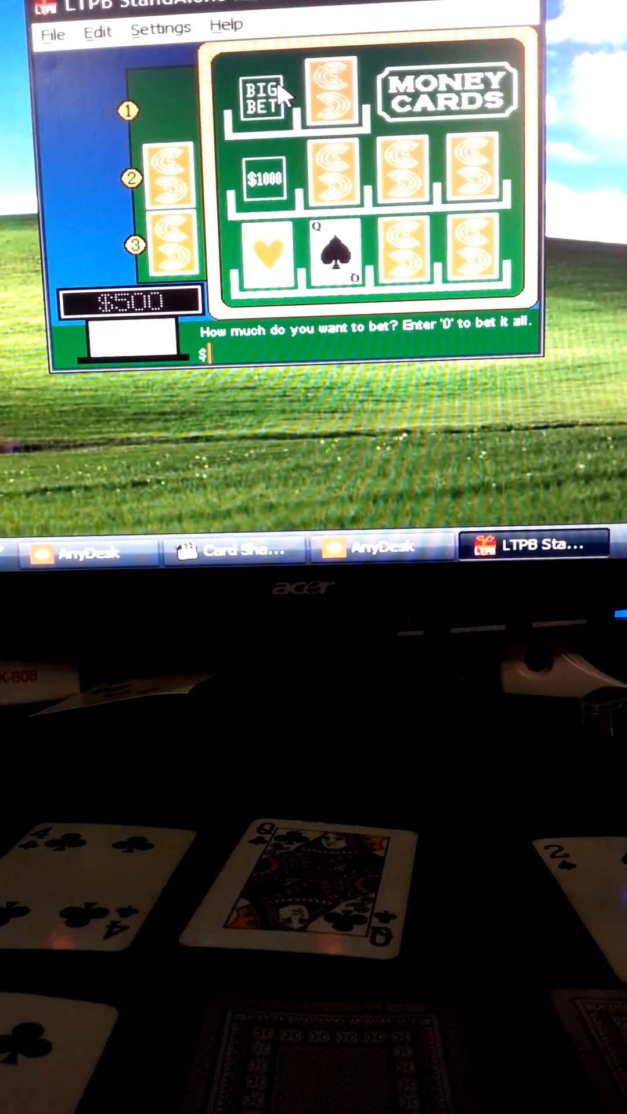
pyautogui.write('0')
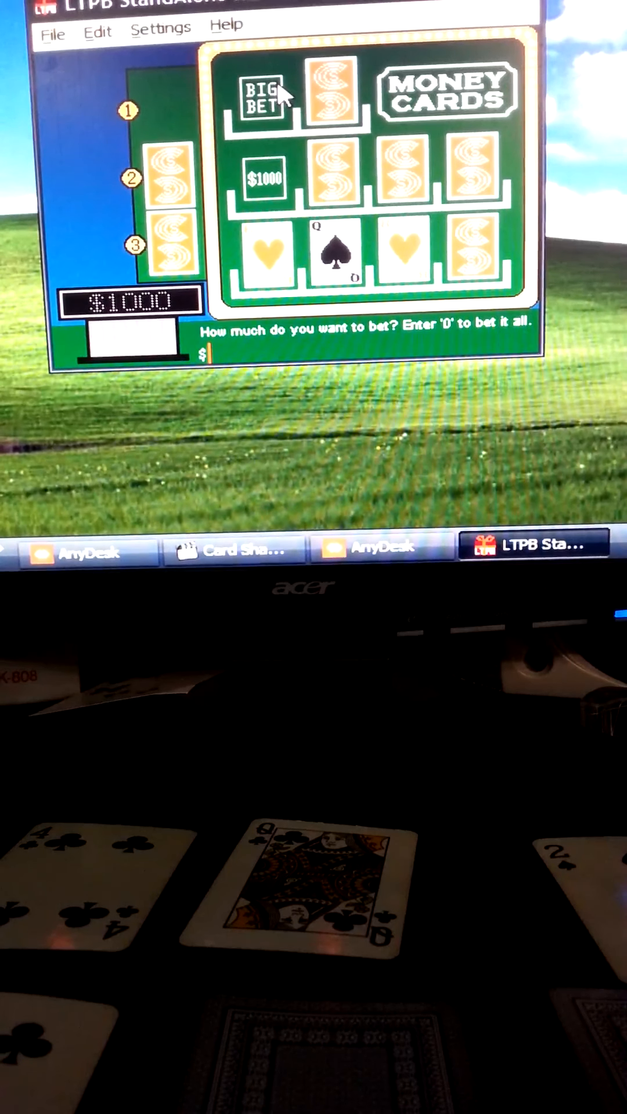
pyautogui.write('2')
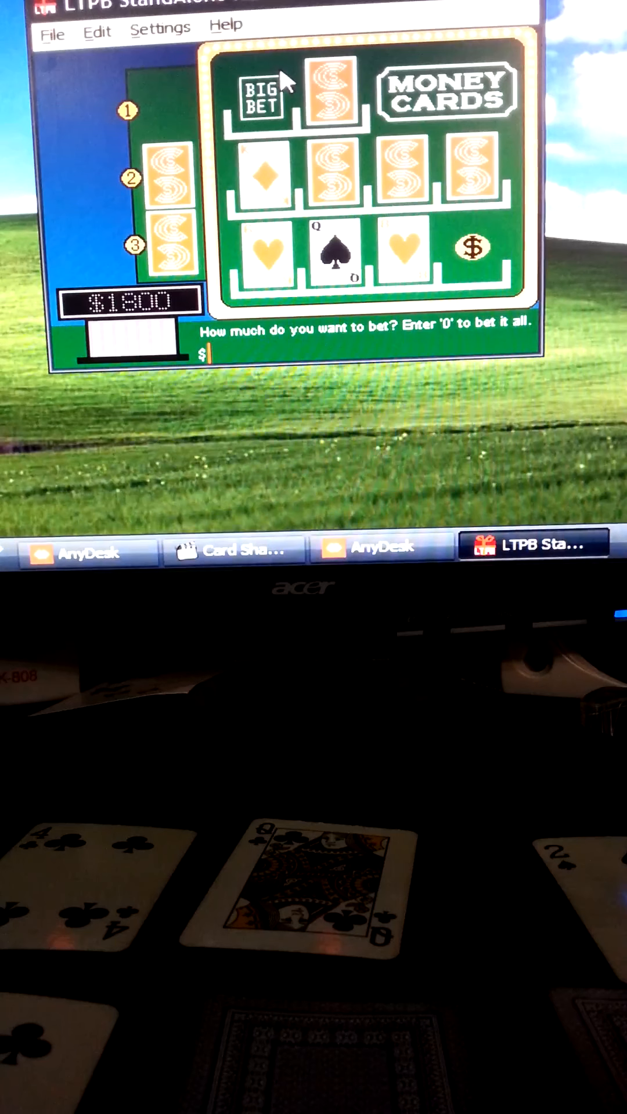
pyautogui.press('Enter')
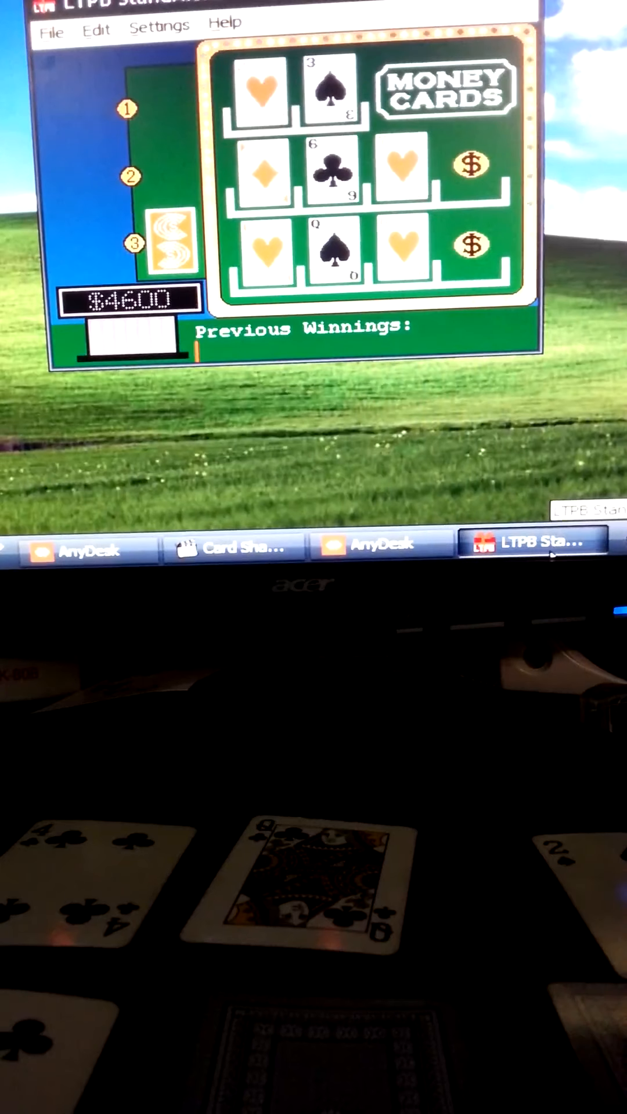
# - Bet 1250 to finish the remaining rows, ending with $5,850
pyautogui.write('1250')
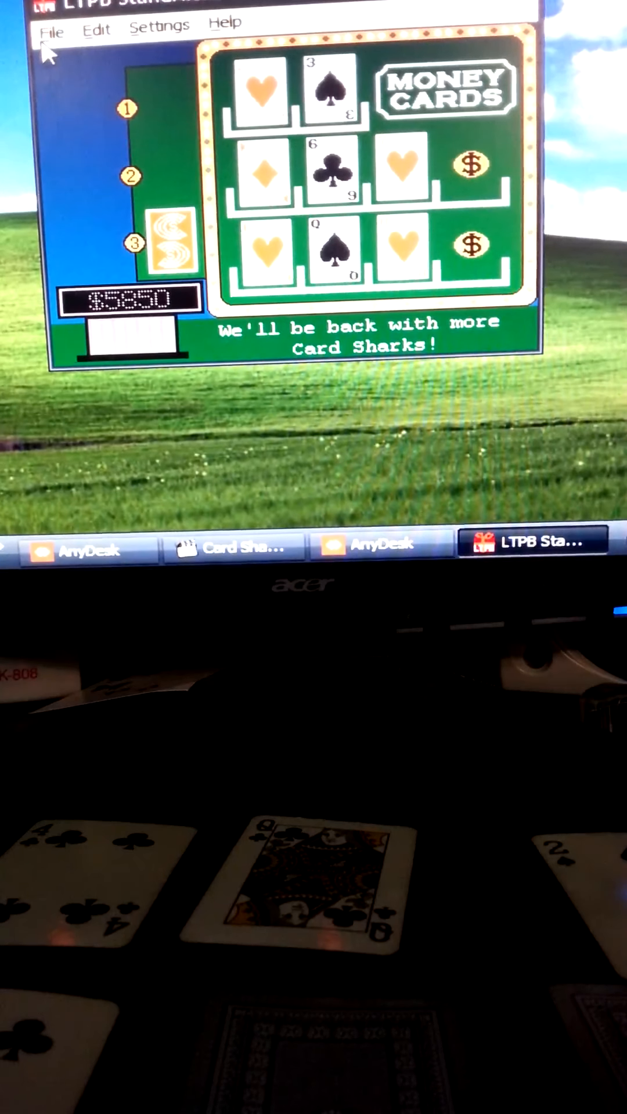
# - Open another package from the parent cs folder, selecting Credits.PKG
pyautogui.click(50, 23)
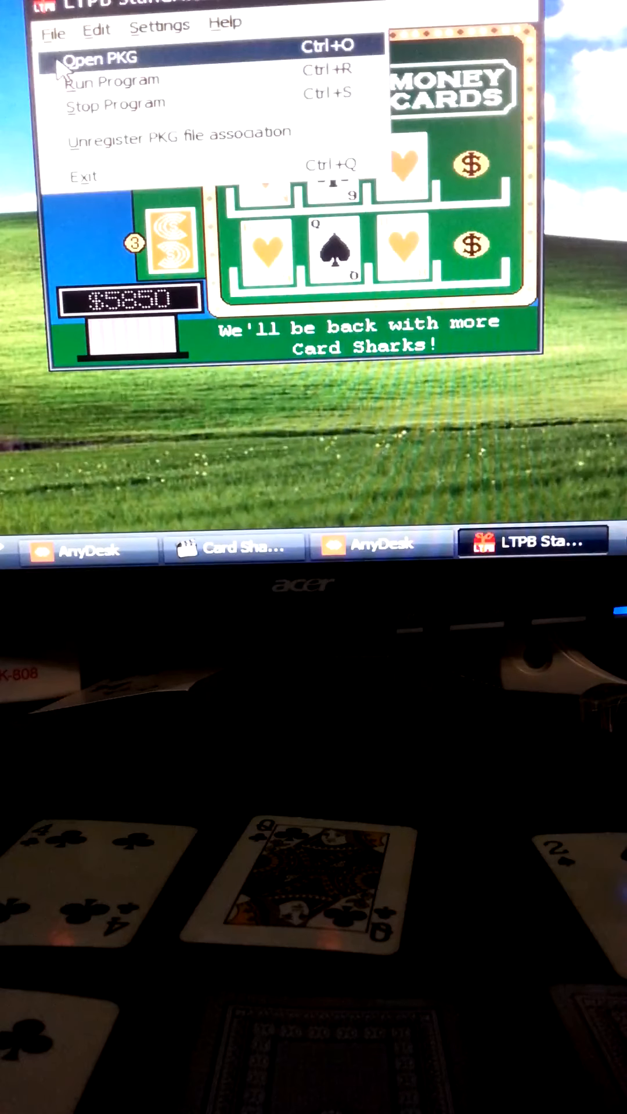
pyautogui.click(105, 56)
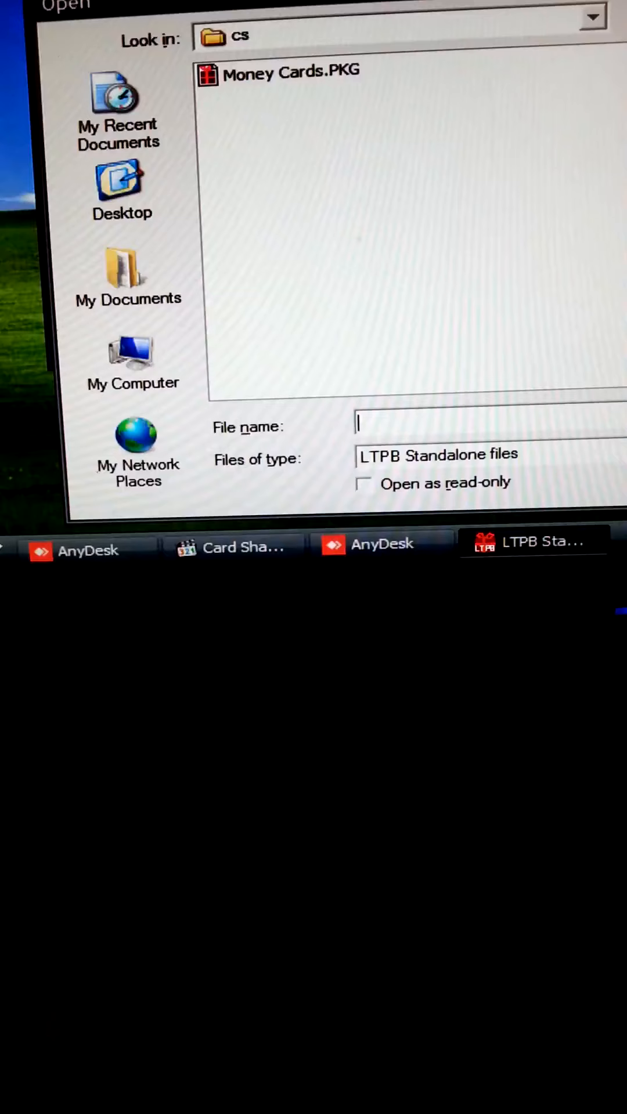
pyautogui.doubleClick(291, 73)
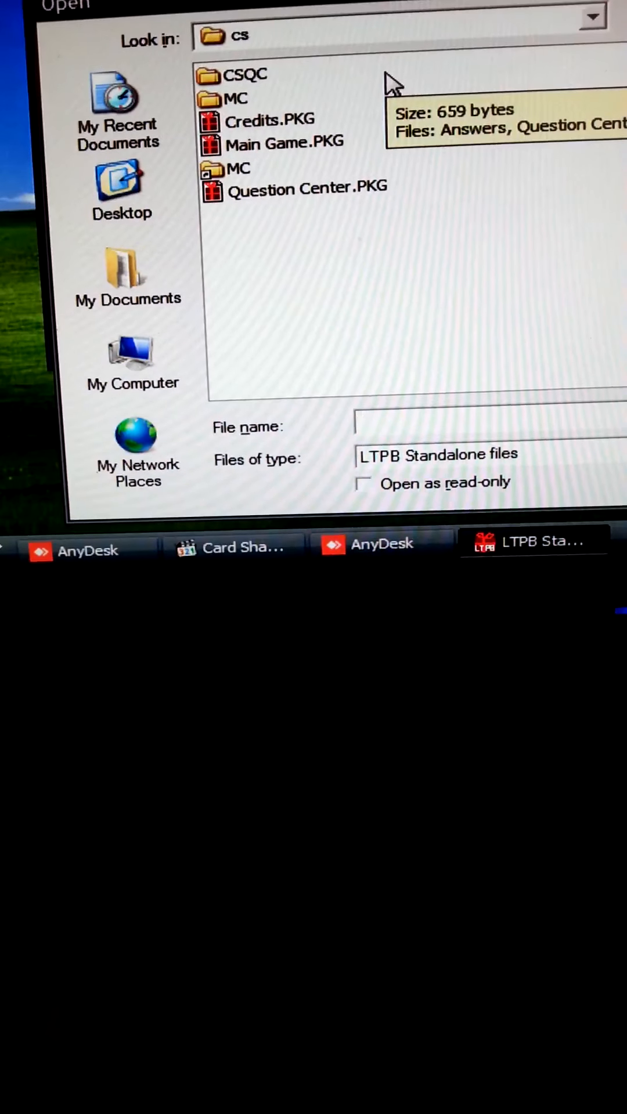
pyautogui.click(270, 120)
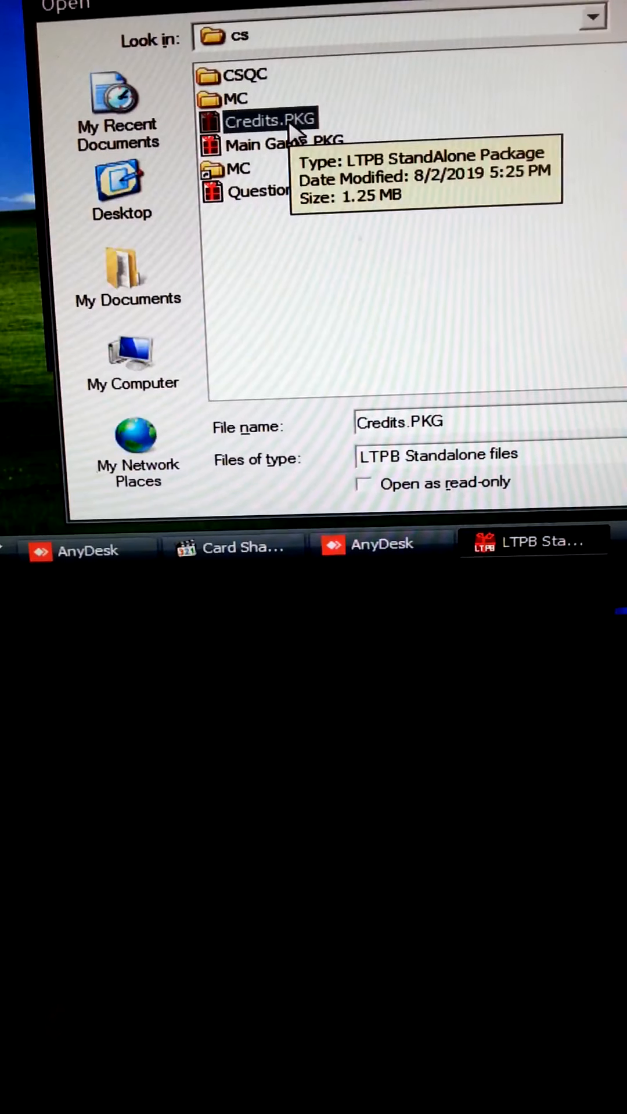